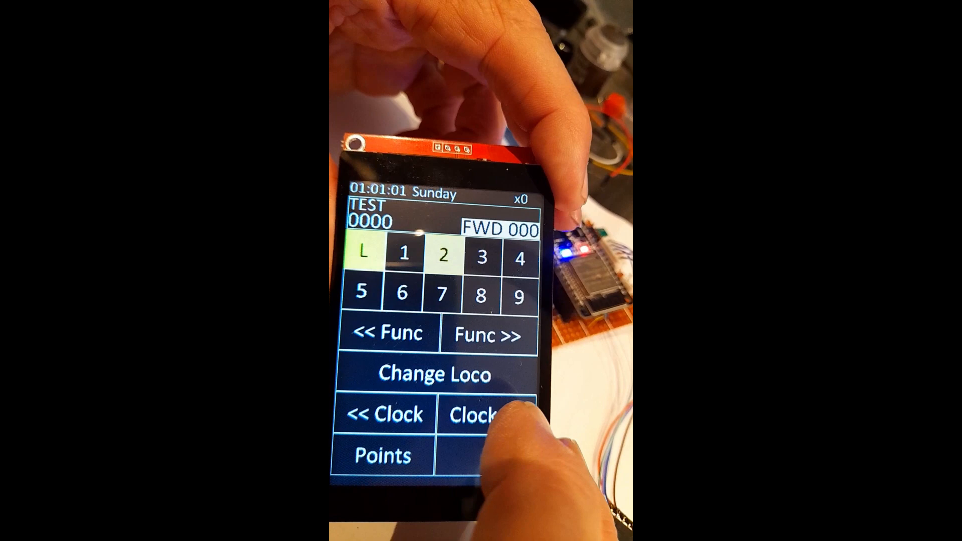
- Speed up the hand controller's fast clock with Clock >>, then slow it with << Clock
click(485, 417)
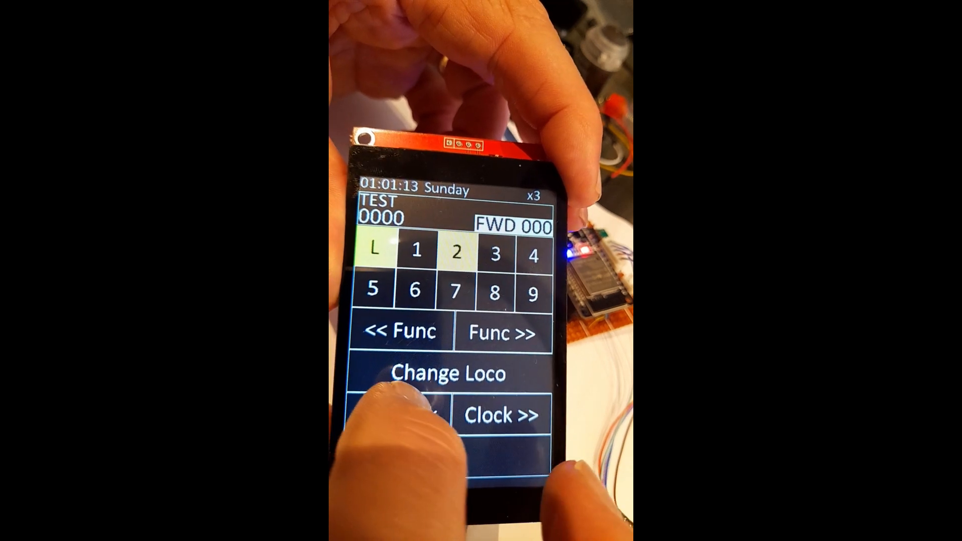
click(499, 414)
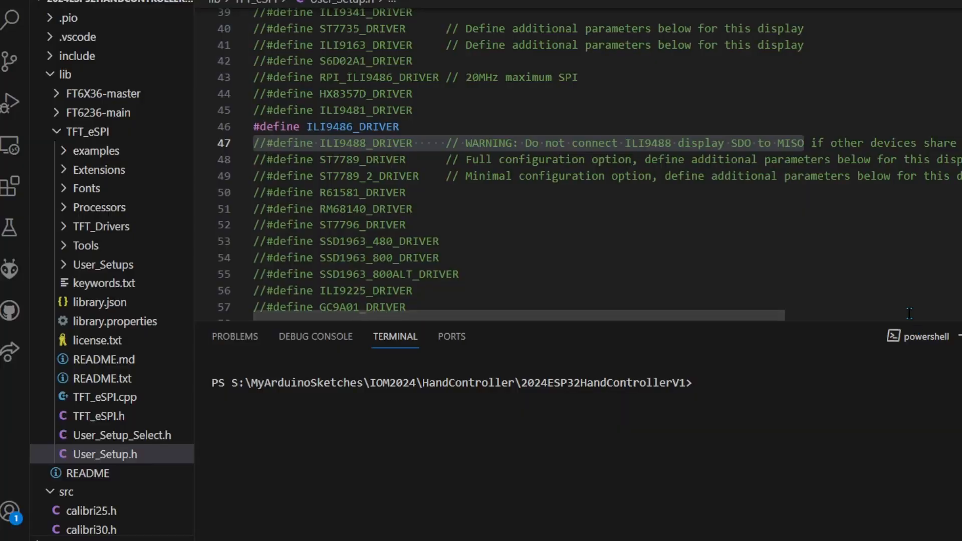
mouse_move(579, 224)
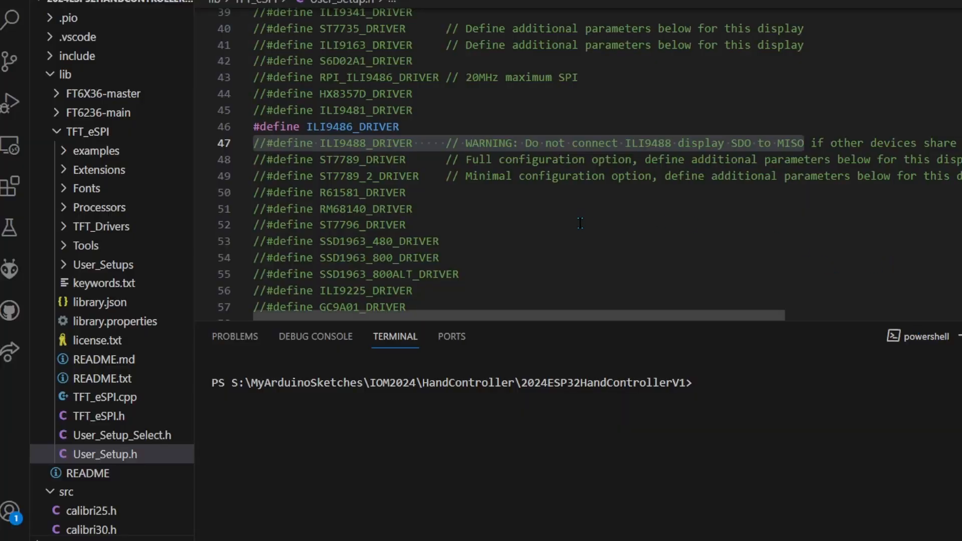
mouse_move(502, 213)
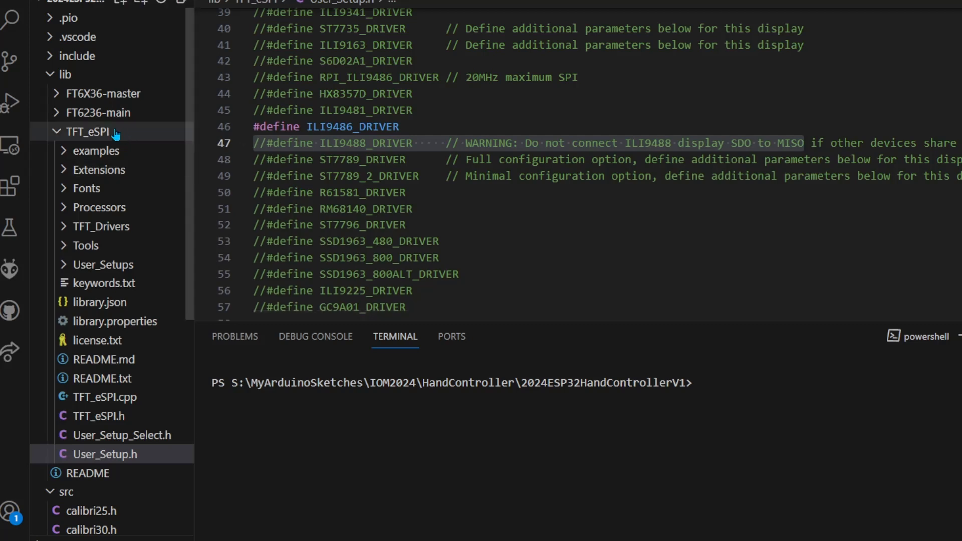
mouse_move(91, 131)
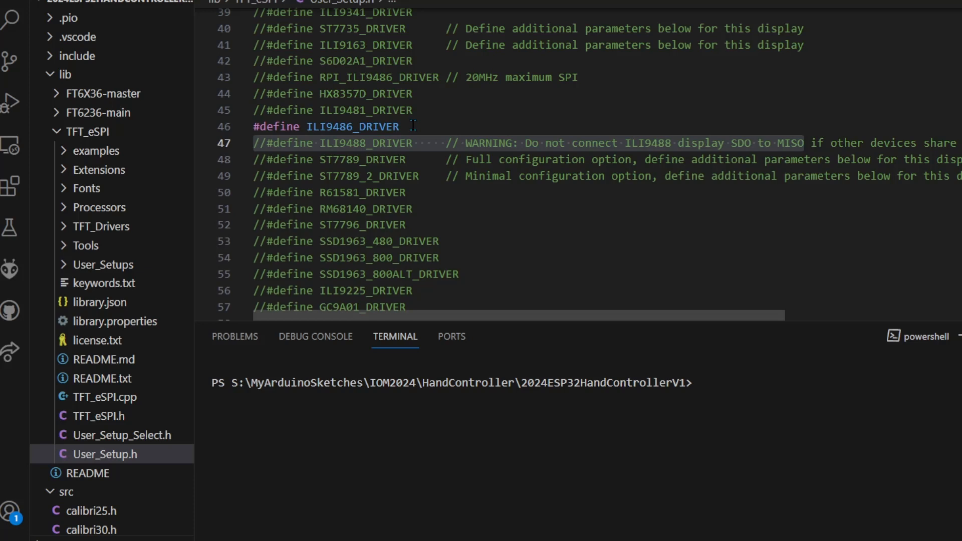
- Select the ILI9486_DRIVER name, then the whole #define line 46
double_click(353, 127)
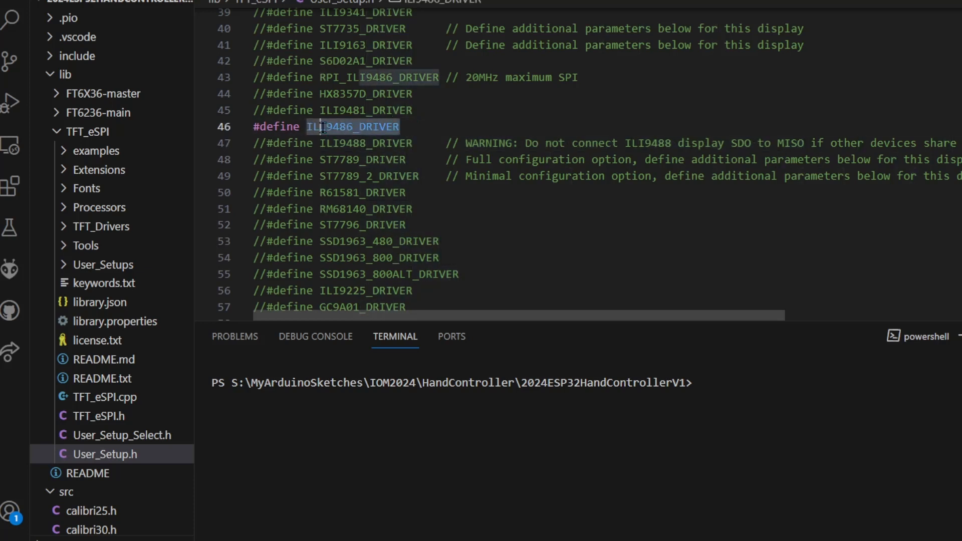
triple_click(322, 127)
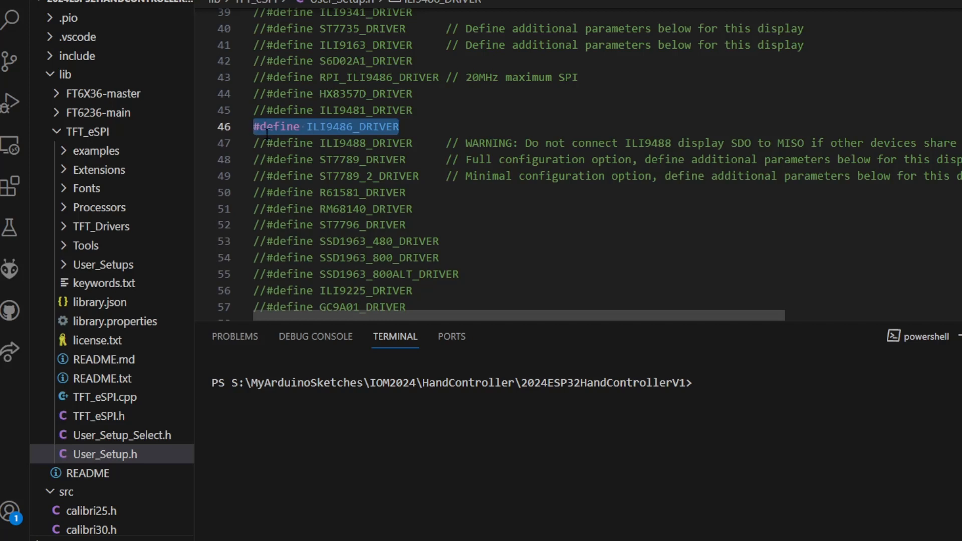
mouse_move(430, 156)
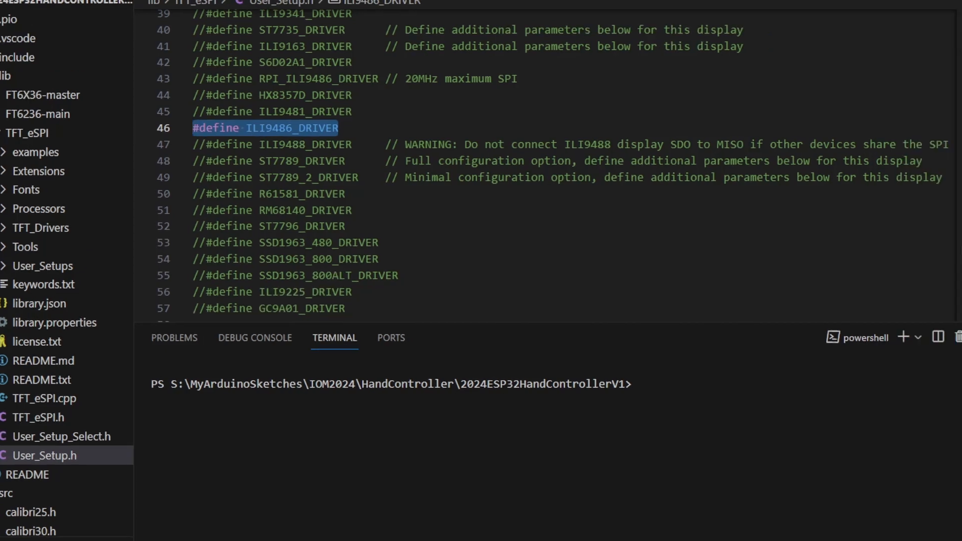
scroll(right, 3)
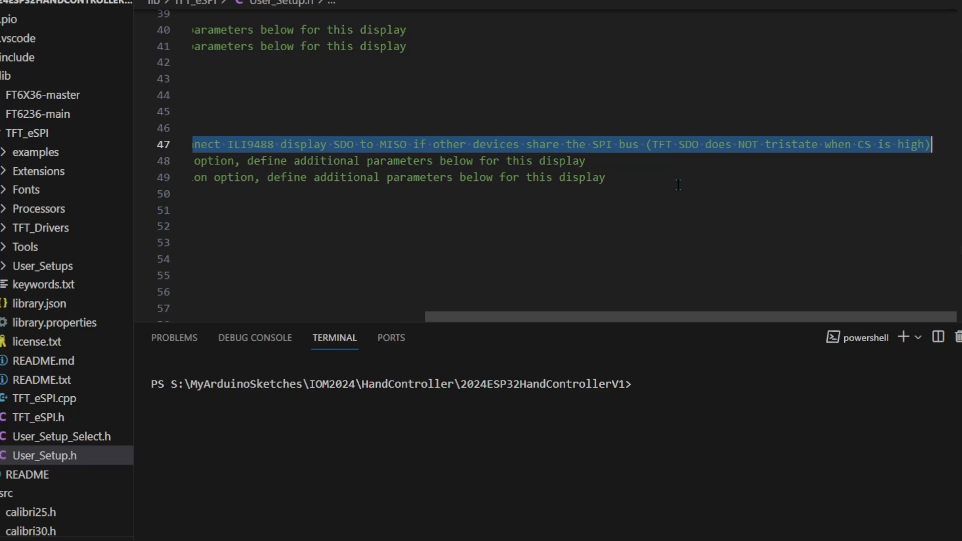
mouse_move(671, 161)
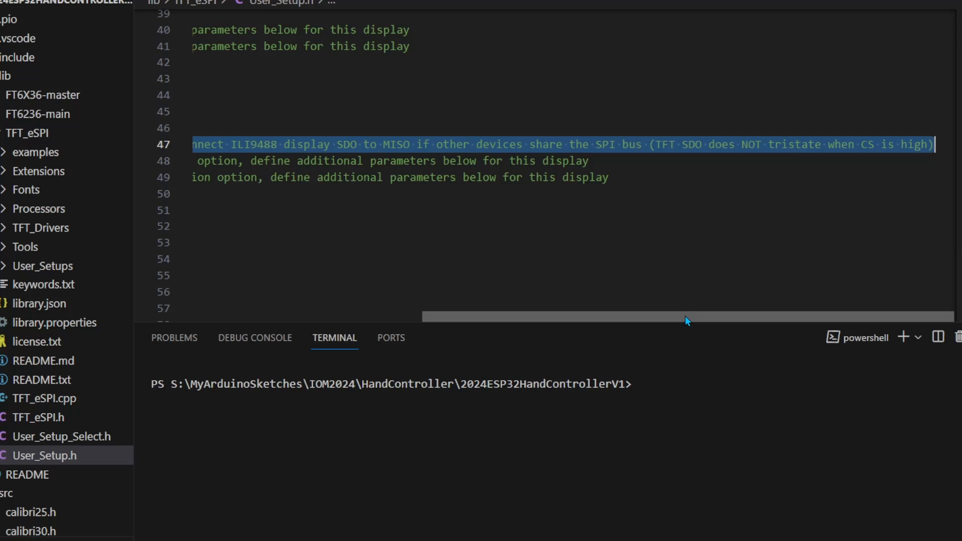
scroll(left, 3)
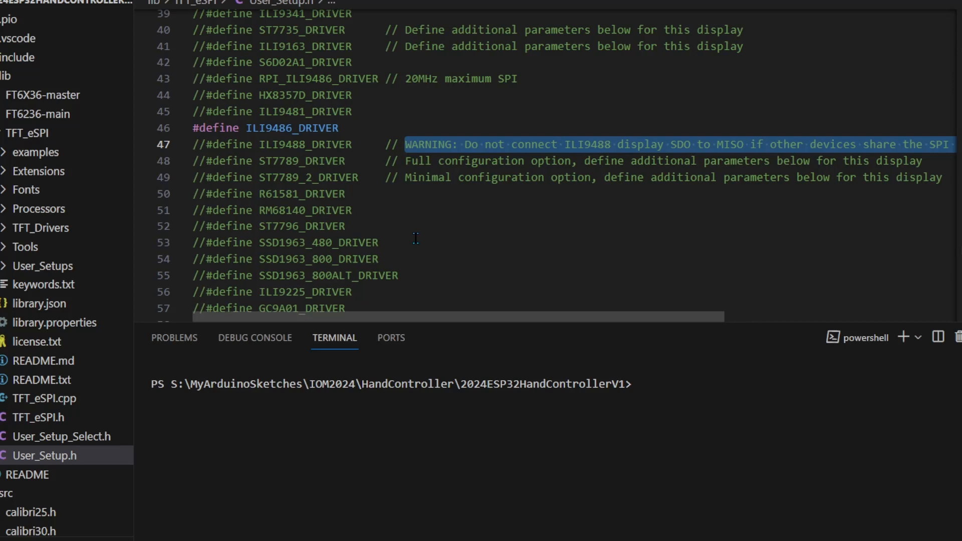
mouse_move(358, 156)
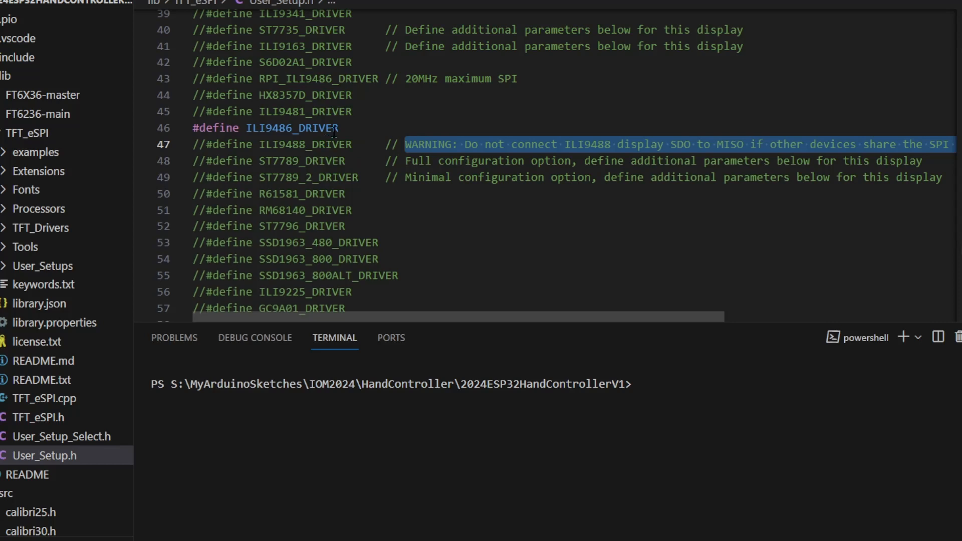
mouse_move(350, 144)
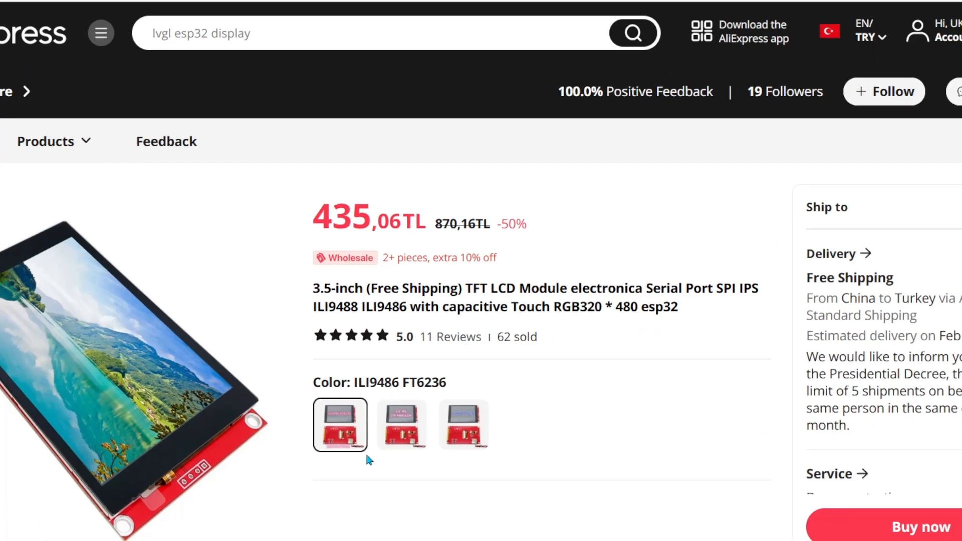
mouse_move(411, 385)
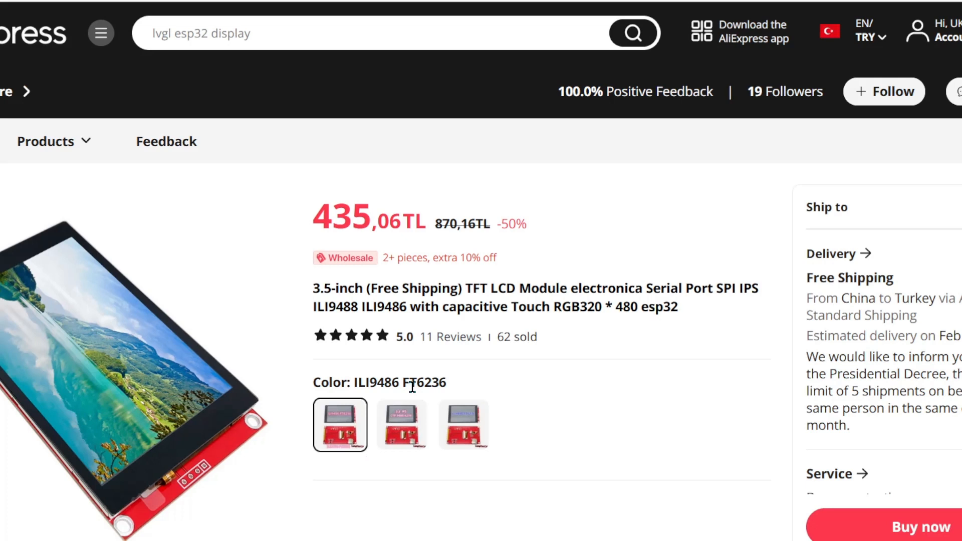
mouse_move(436, 386)
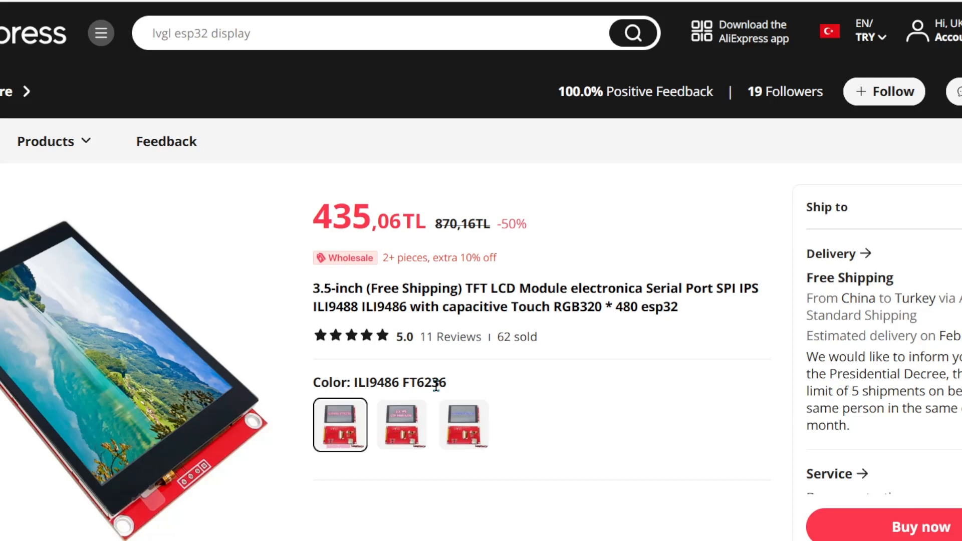
- Switch between the ILI9488 FT6236, ILI9486 FT6236 and IPS 9488 FT6236 colour variants
click(402, 425)
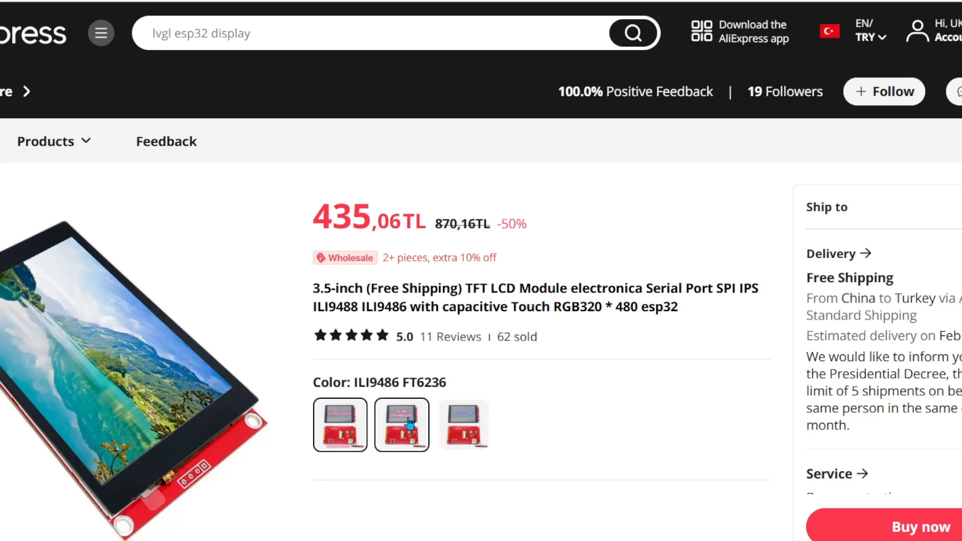
click(402, 424)
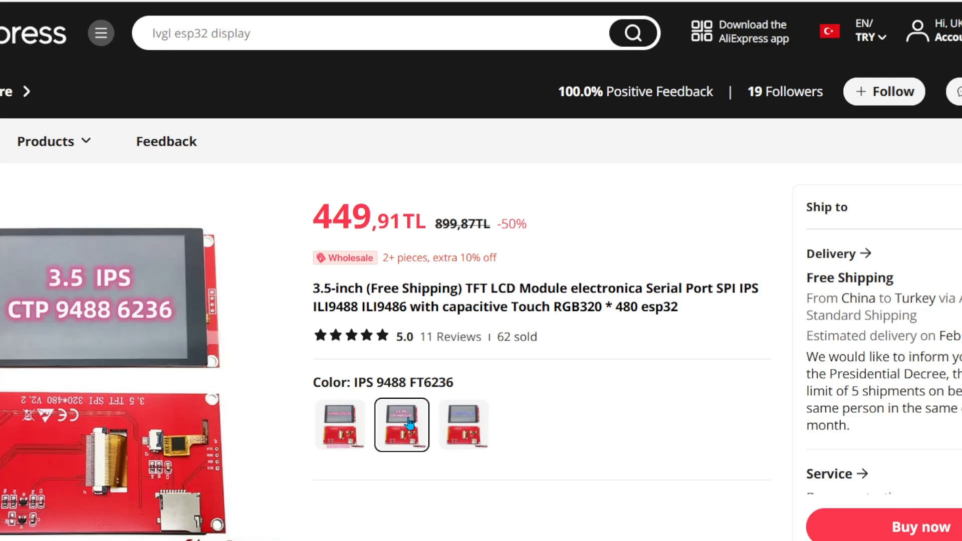
click(463, 425)
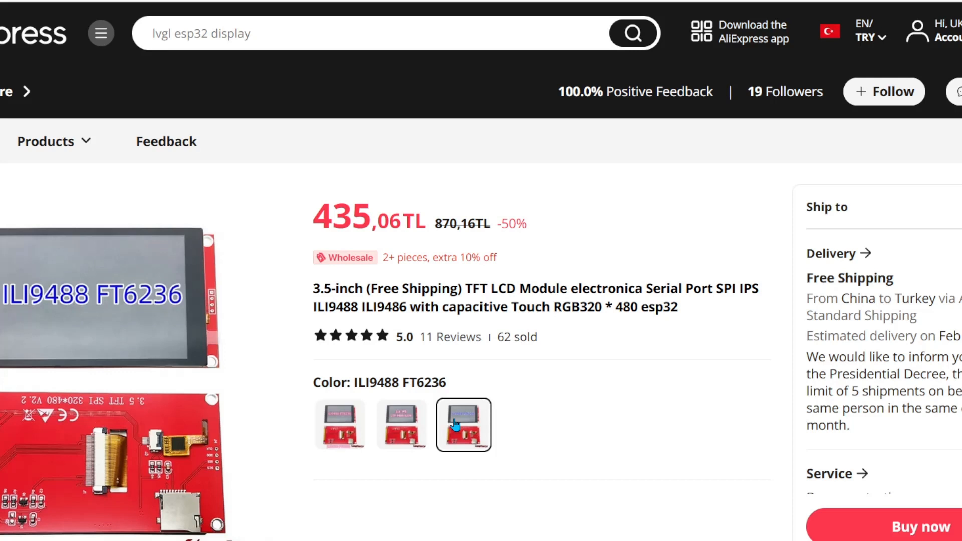
click(401, 425)
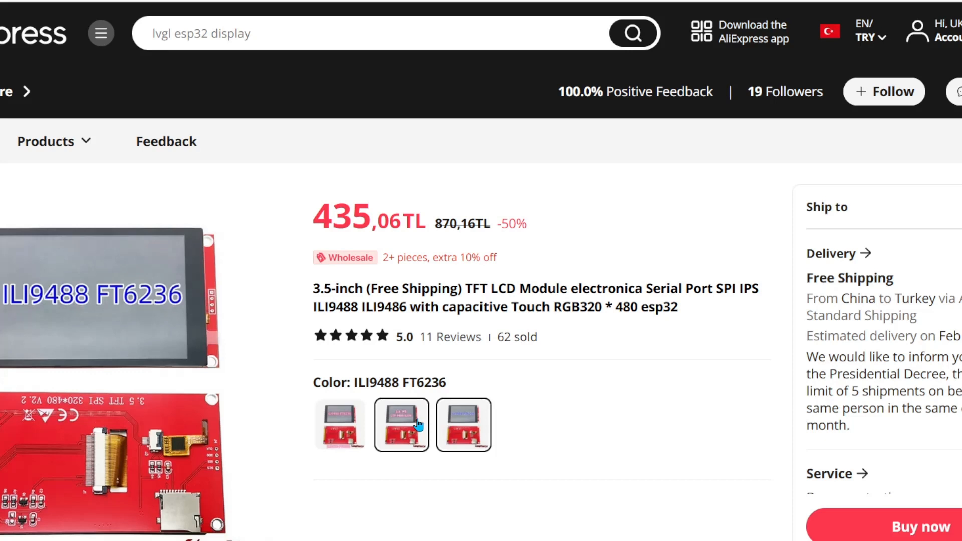
click(463, 425)
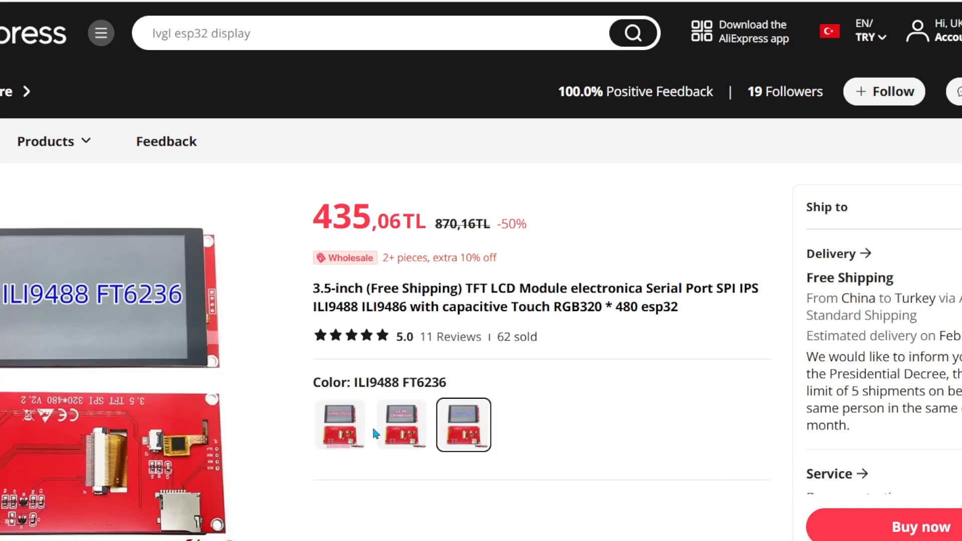
click(401, 424)
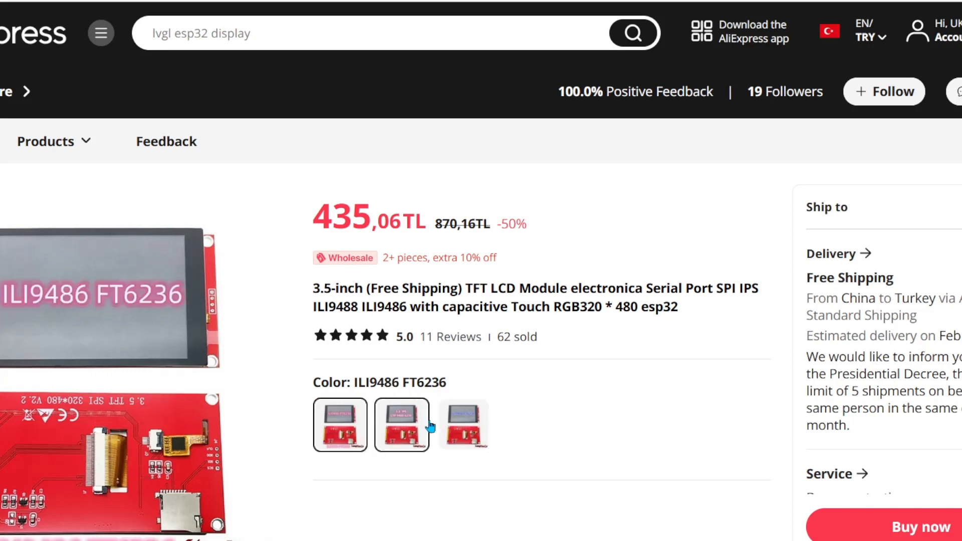
click(463, 424)
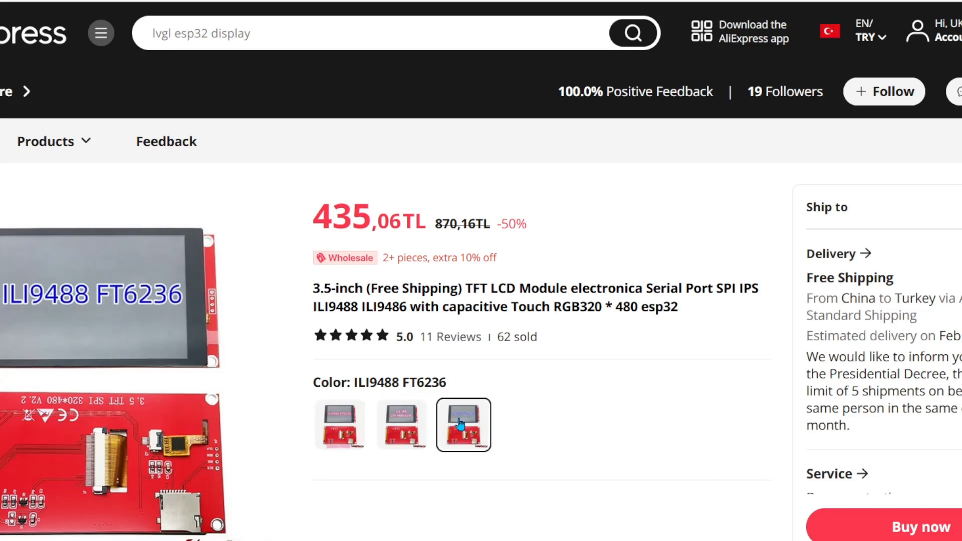
click(401, 424)
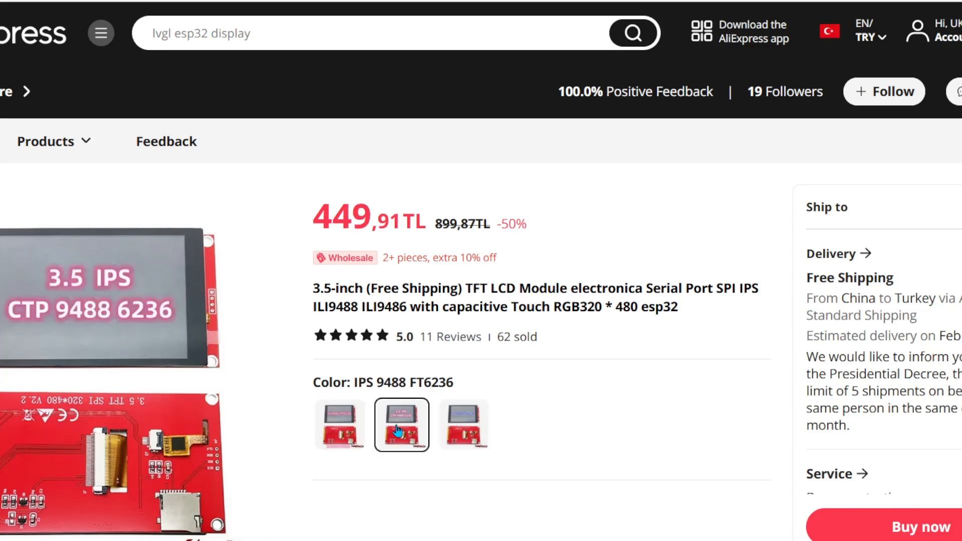
click(340, 424)
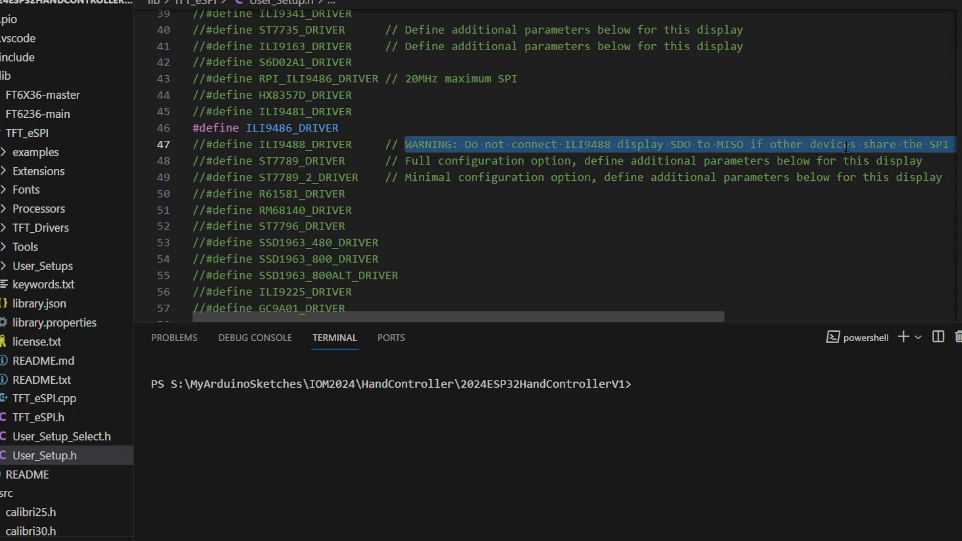
mouse_move(765, 193)
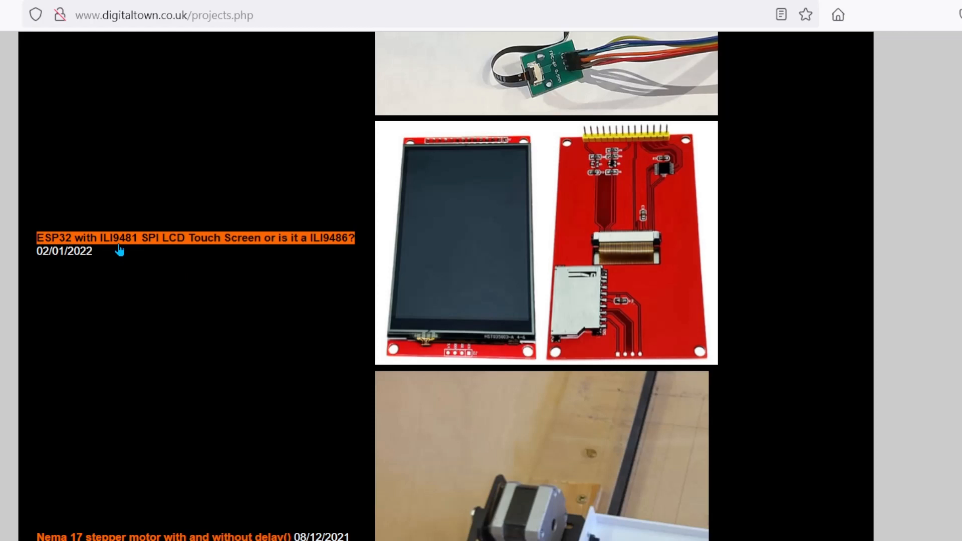
mouse_move(134, 250)
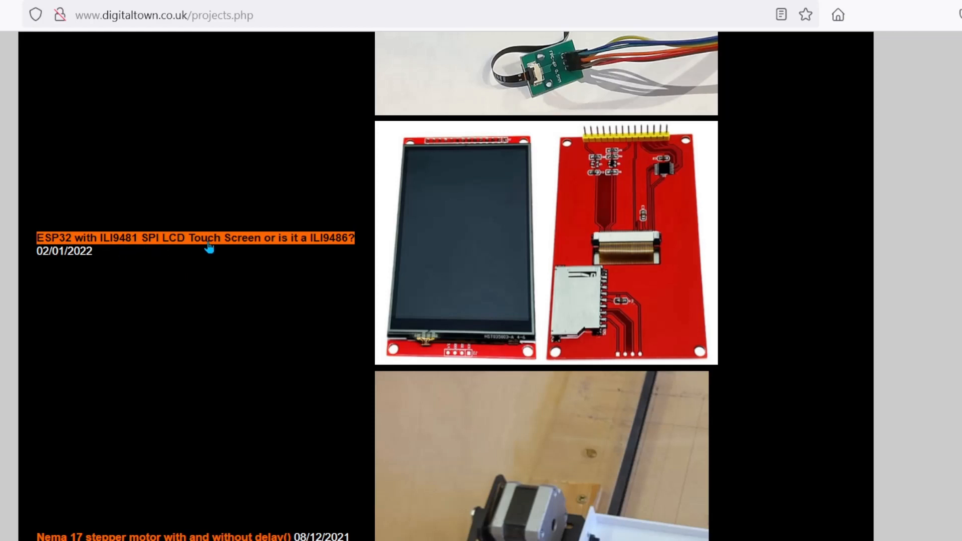
mouse_move(330, 249)
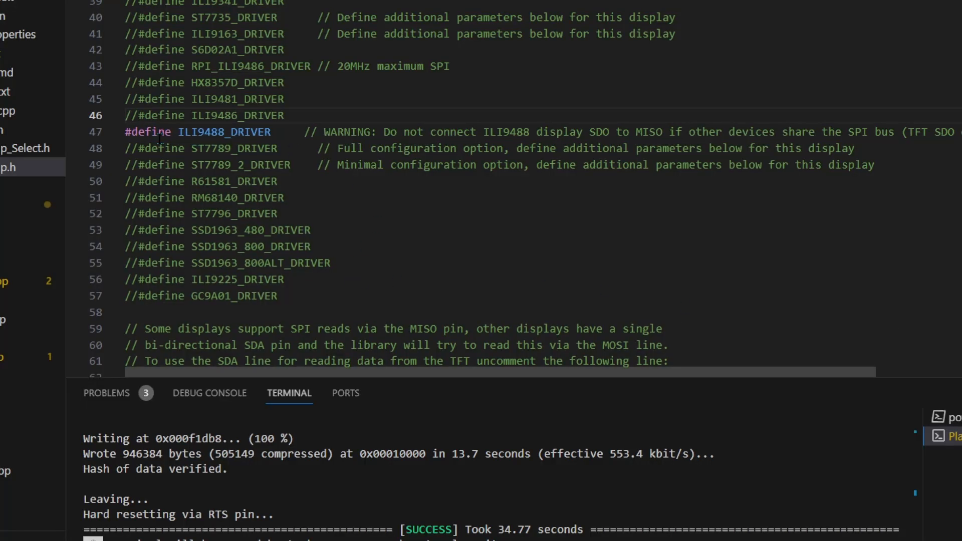
- Point out and highlight the newly enabled ILI9488_DRIVER definition in User_Setup.h
click(130, 115)
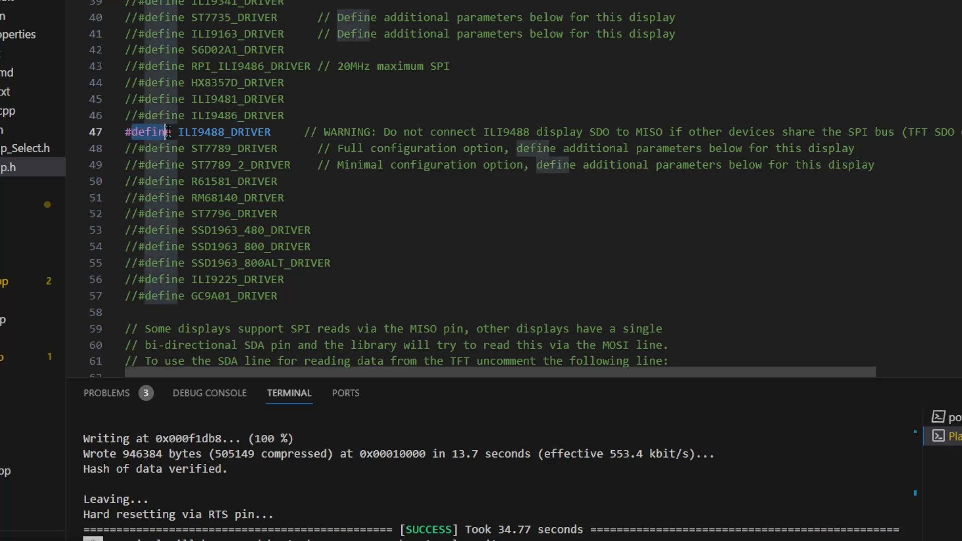
double_click(224, 132)
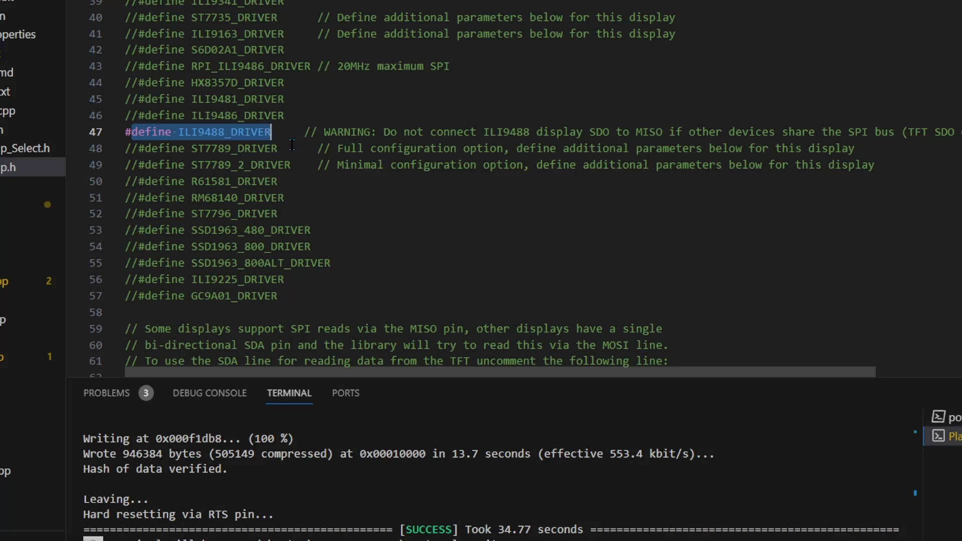
mouse_move(425, 167)
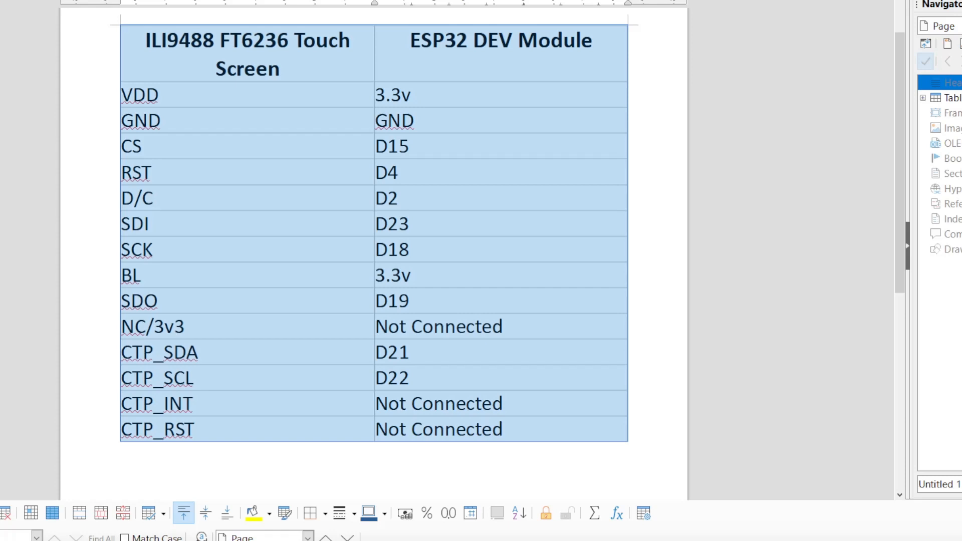
mouse_move(535, 311)
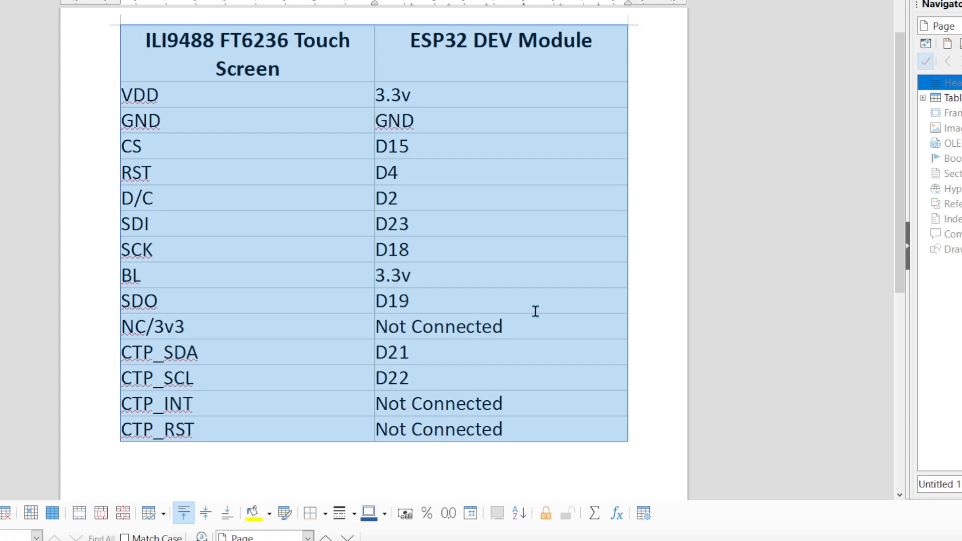
mouse_move(263, 162)
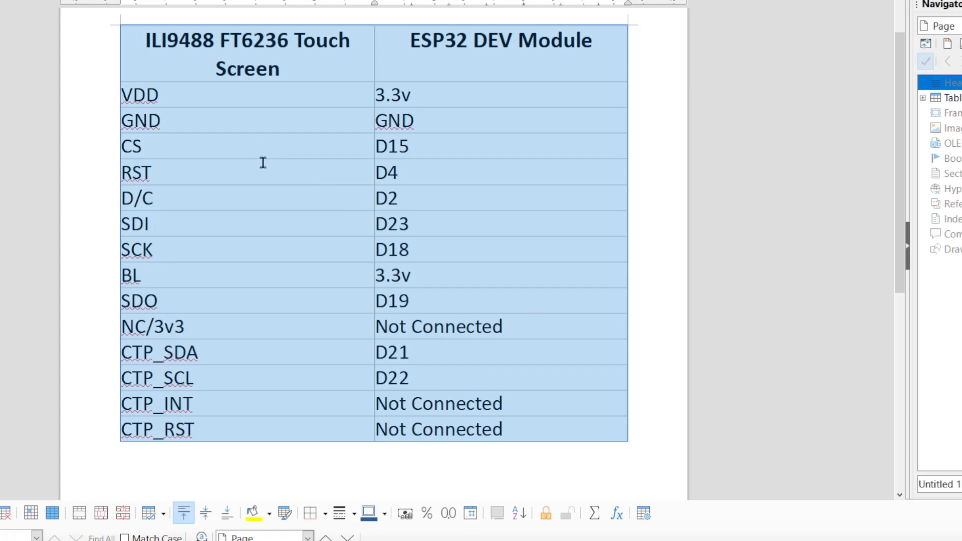
mouse_move(446, 331)
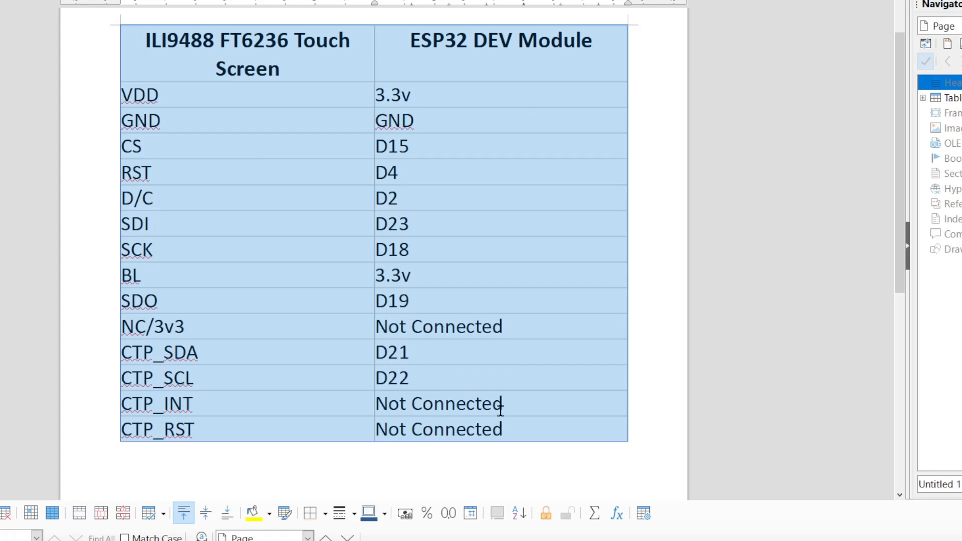
mouse_move(582, 428)
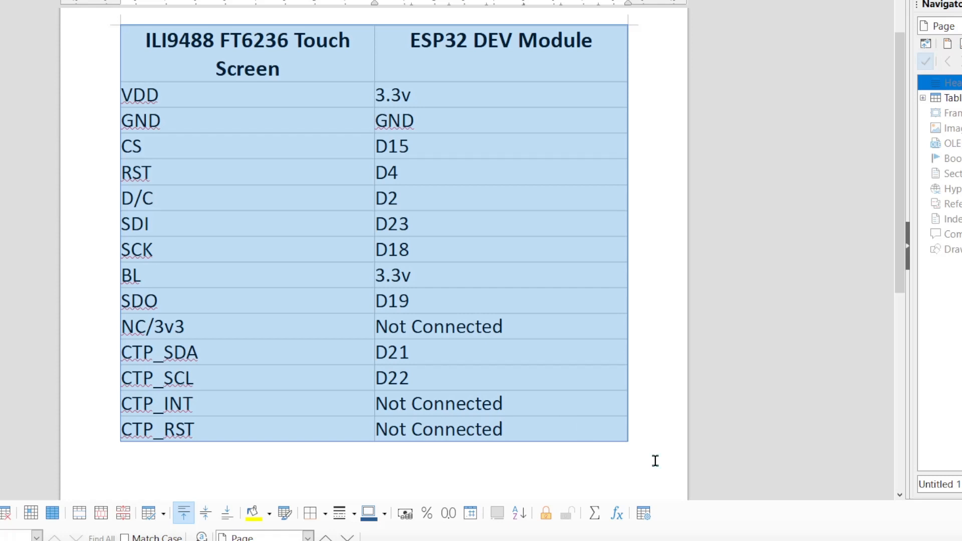
mouse_move(638, 446)
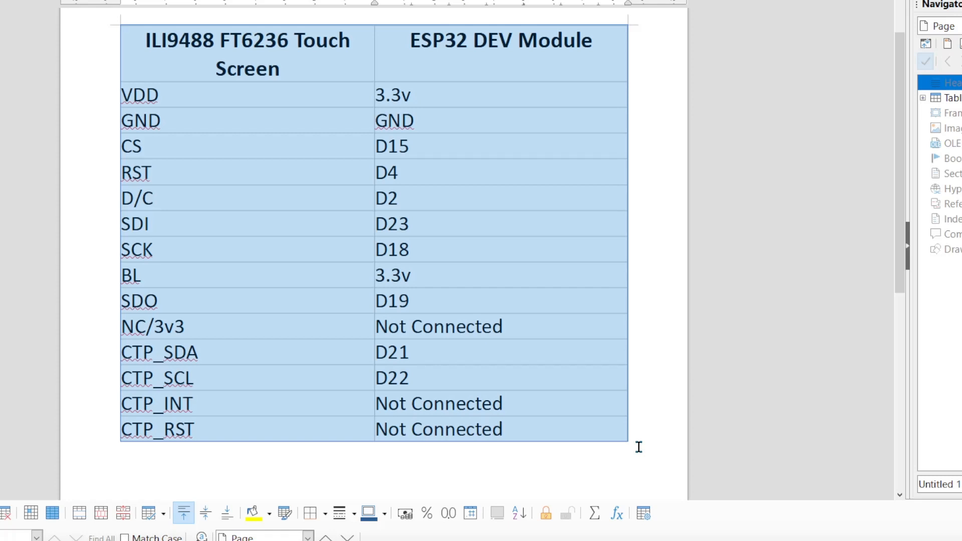